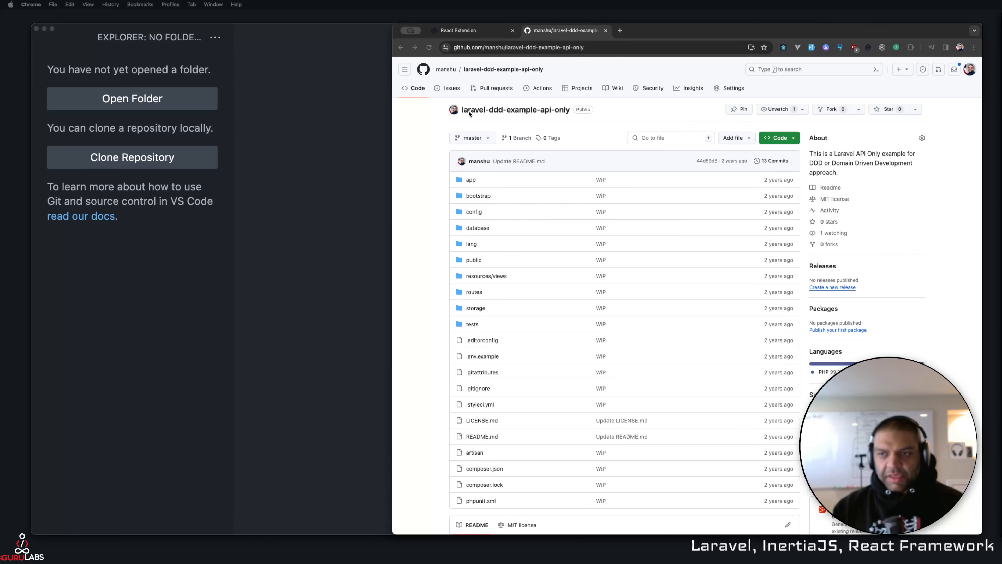
mouse_move(592, 131)
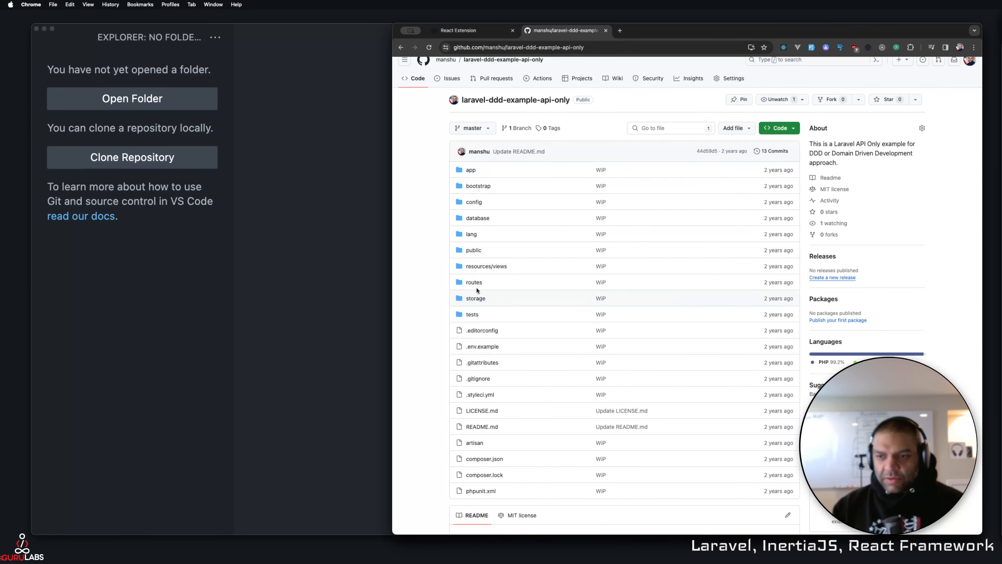
- Bring the empty VS Code window to the front after reviewing the repo in Chrome
left_click(486, 265)
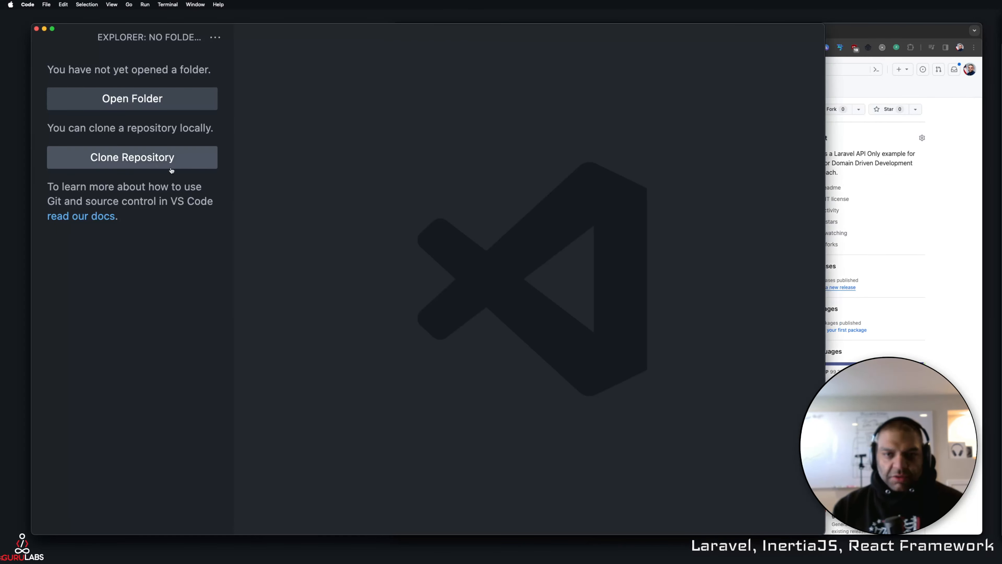
- Clone manshu/laravel-ddd-example-api-only.git from GitHub via Clone Repository
left_click(132, 157)
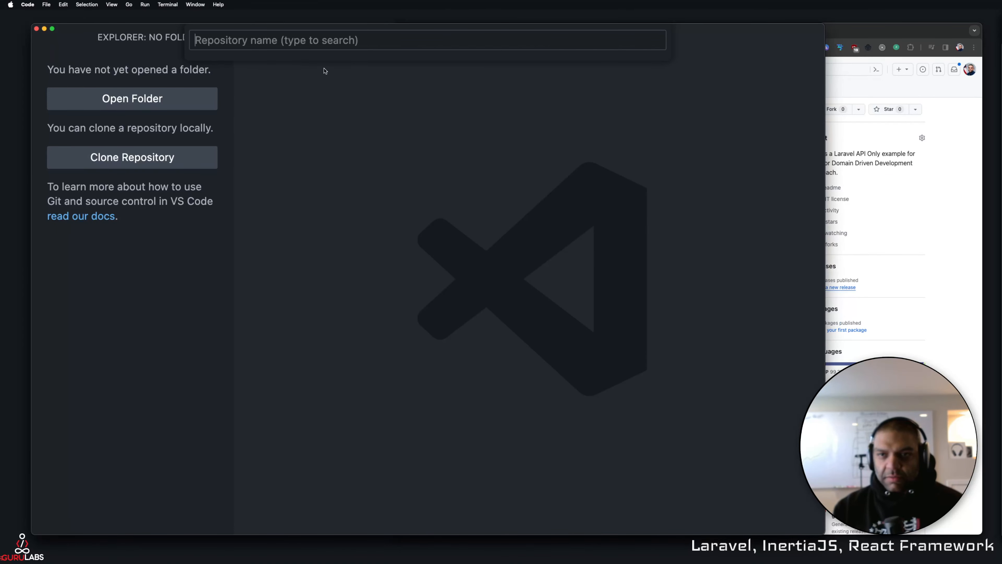
type("manshu/laravel-ddd-example-api-only.git")
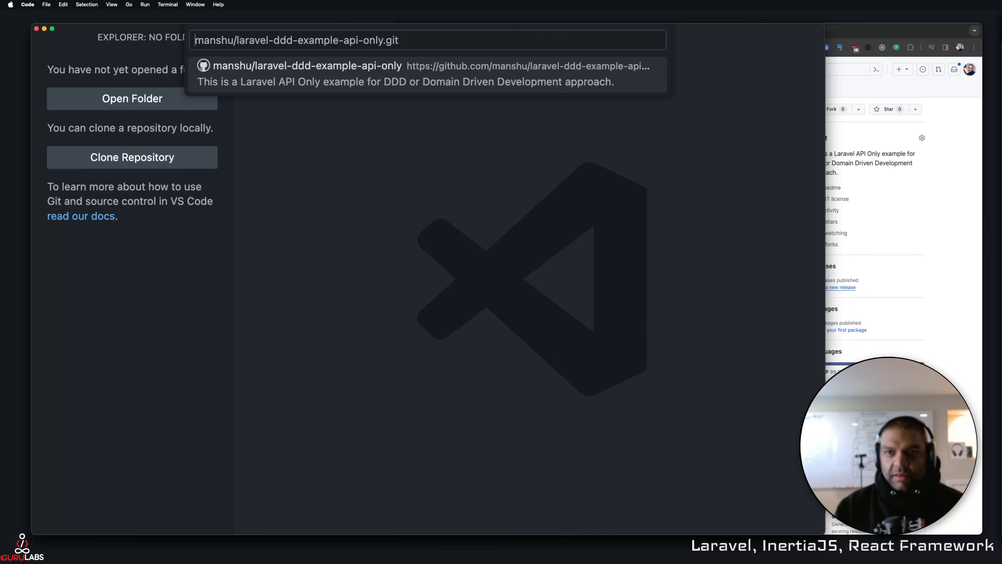
key("Backspace")
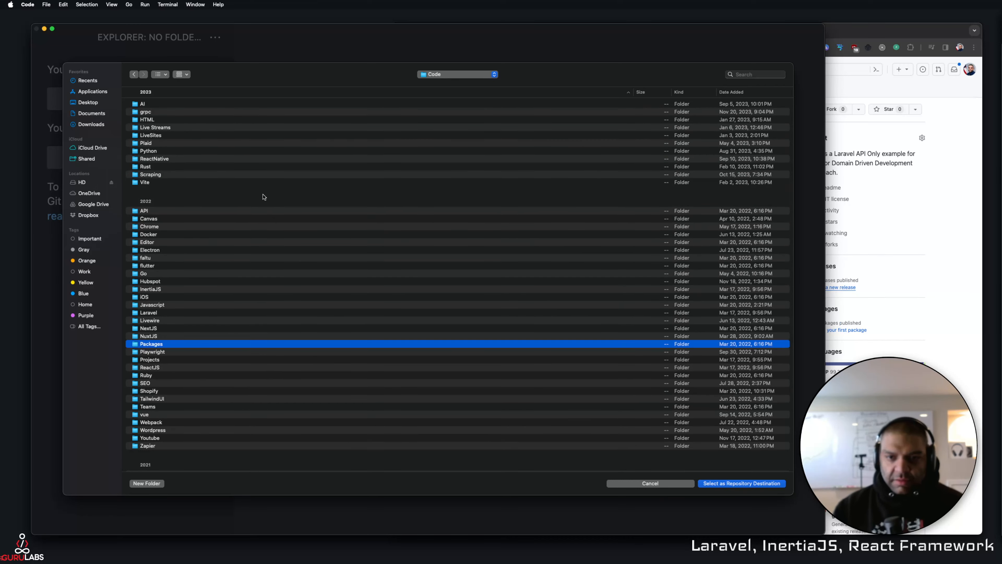
- Choose LIMR Stack as the clone destination and open the cloned repository
scroll("down", 3)
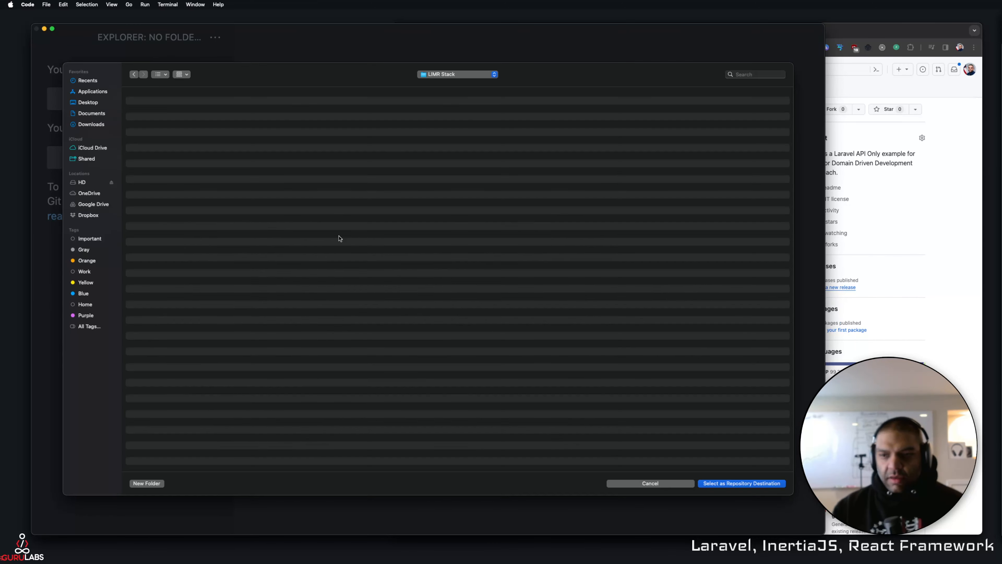
left_click(741, 483)
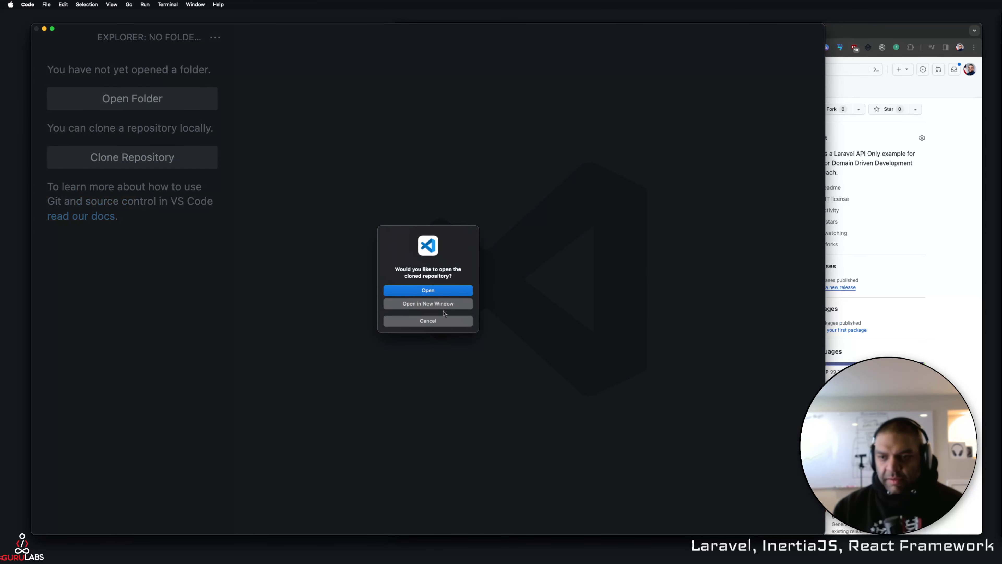
left_click(427, 290)
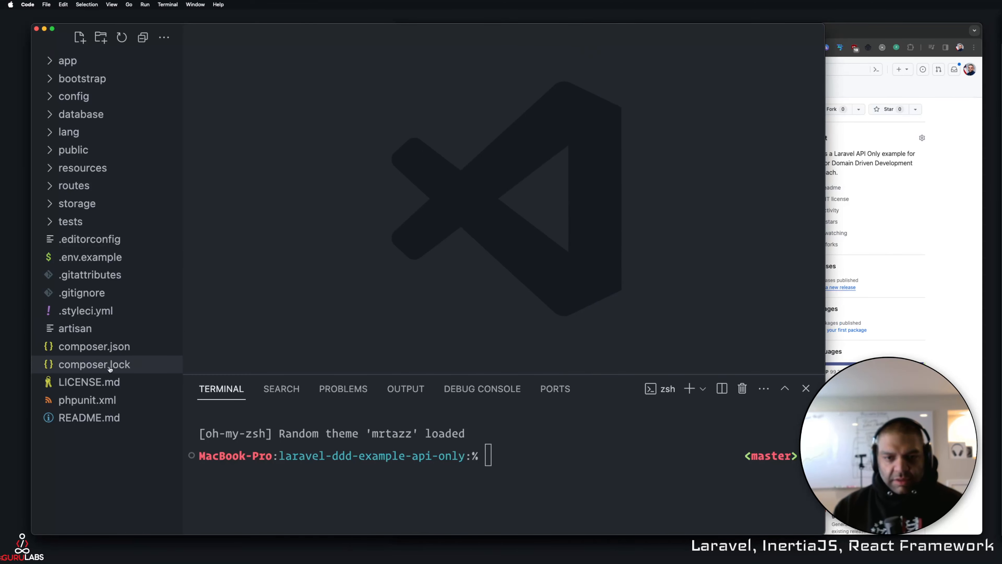
- Review composer.json and confirm PHP 8.1.27 with php -v in the terminal
left_click(94, 346)
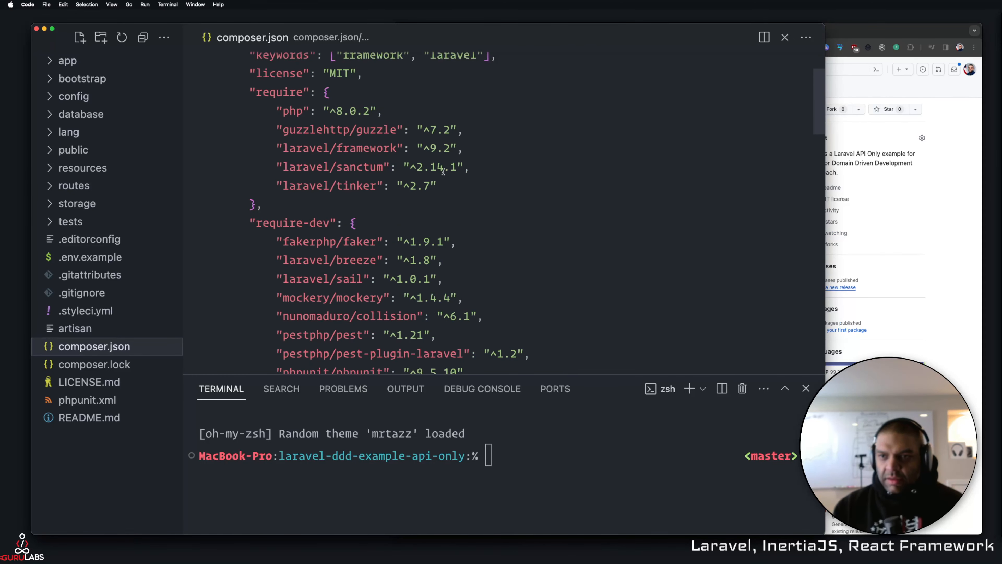
left_click(564, 30)
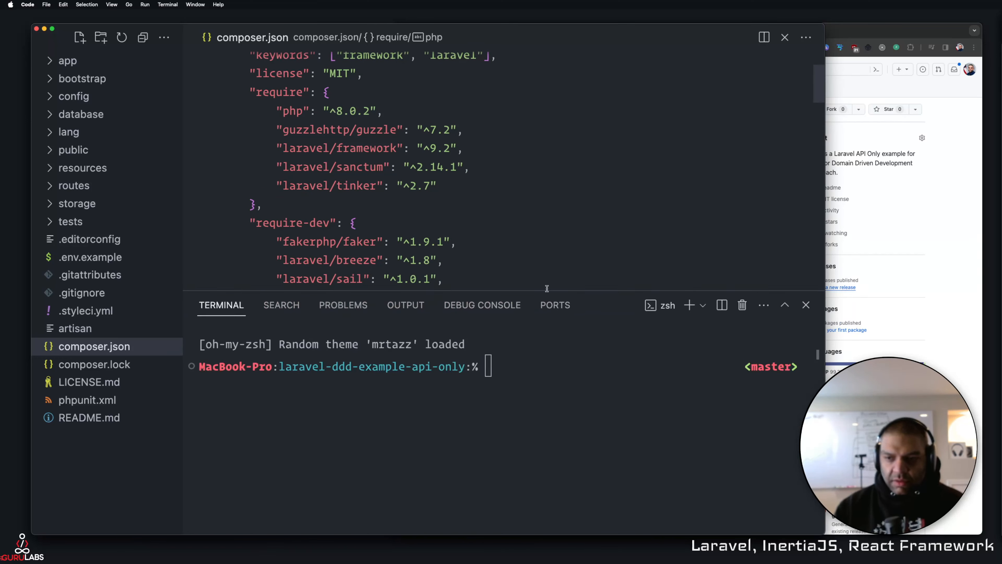
type("php -v")
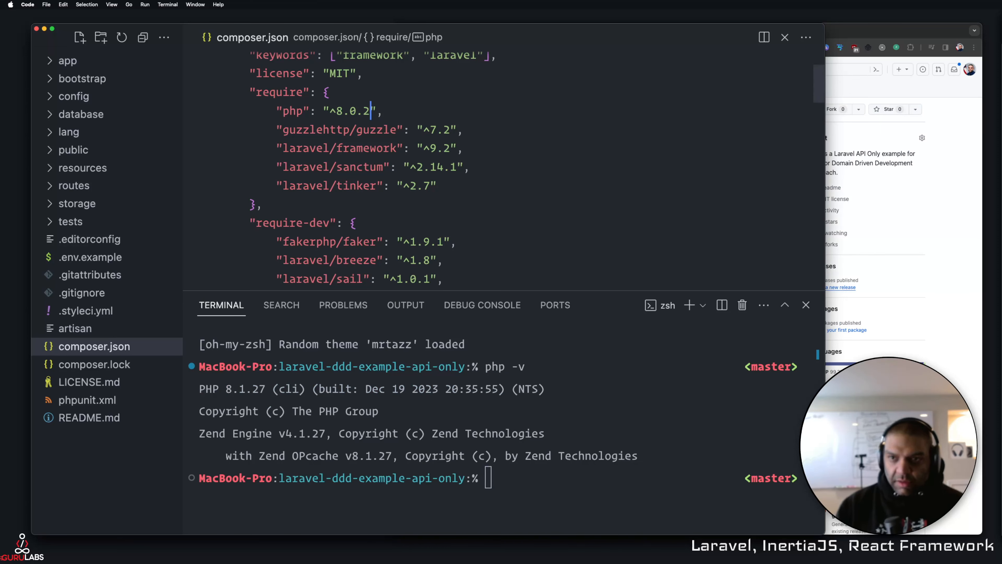
- Widen composer.json's php requirement to ^8.0.2|^8.1|^8.2|^8.3 and start composer install
type("|^7.3|^8.0")
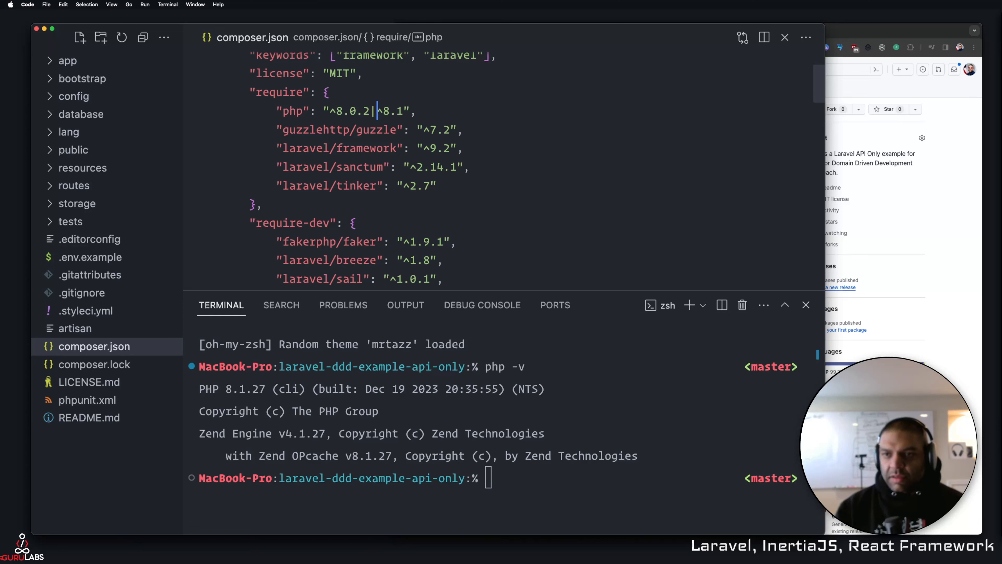
type("|^8.2")
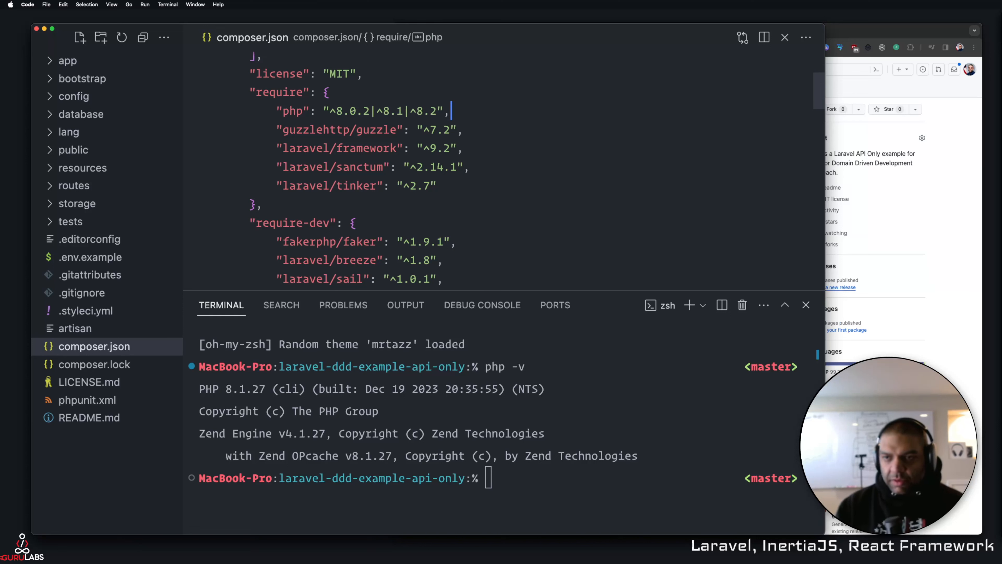
type("|^8.3")
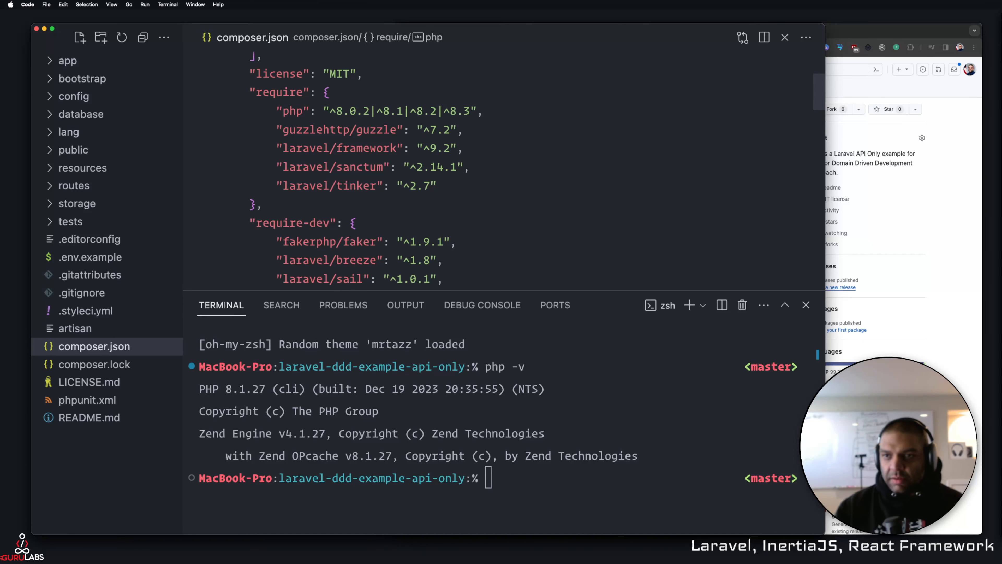
type("com")
type("laravel-ddd-example-only")
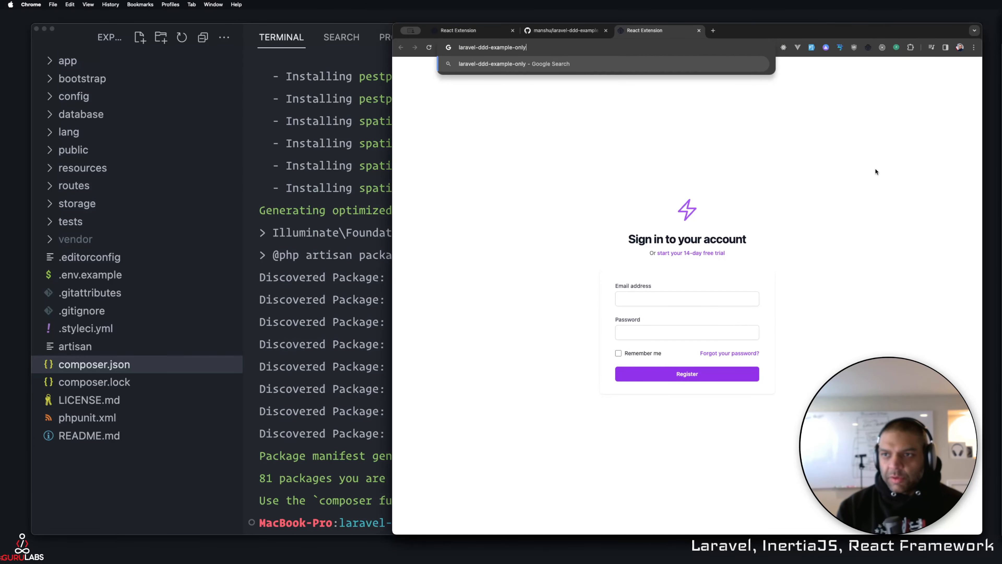
- Run composer install to generate the package manifest, then clear the terminal
type("-")
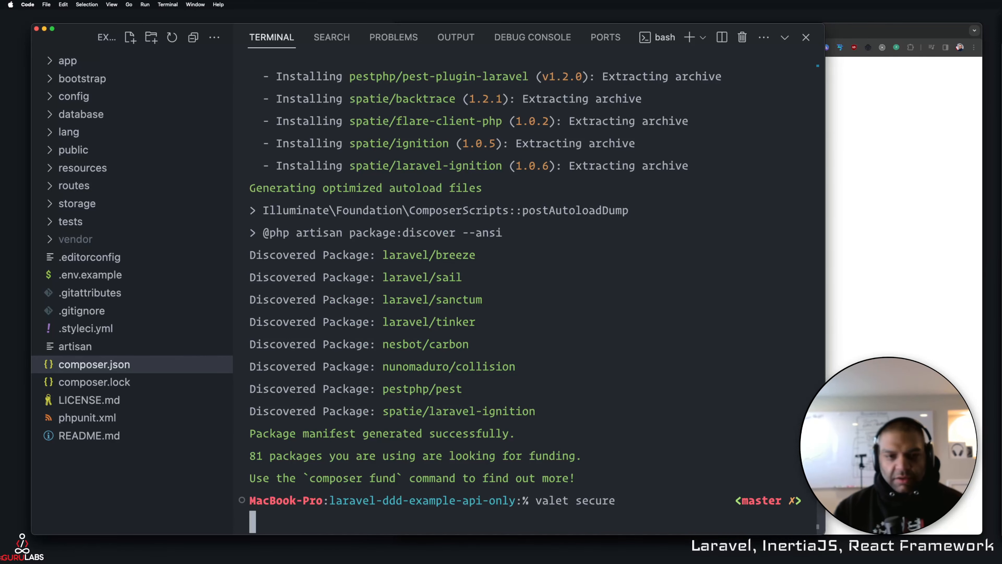
mouse_move(760, 316)
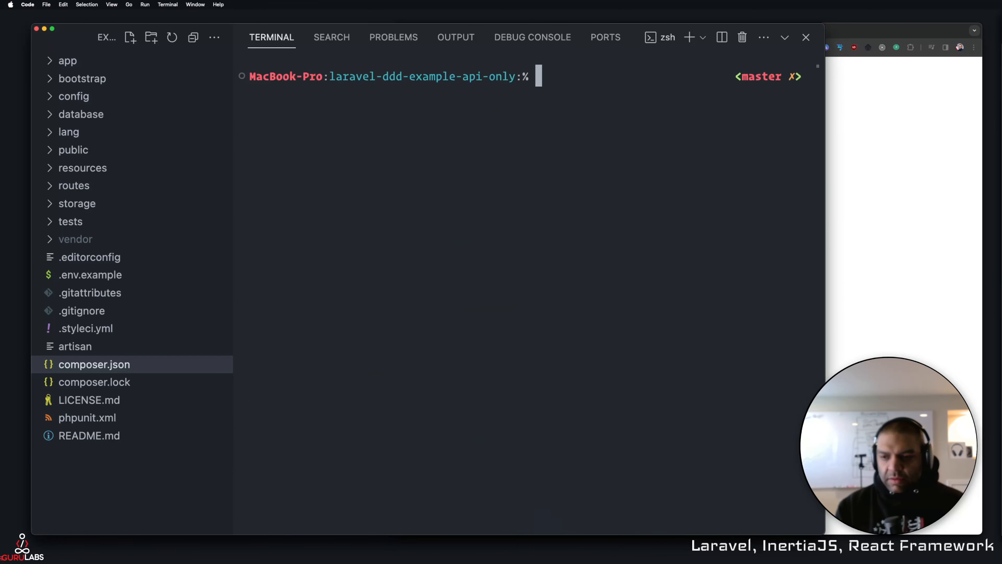
- Run composer du, valet secure and valet link for laravel-ddd-example-api-only.test
type("composer du")
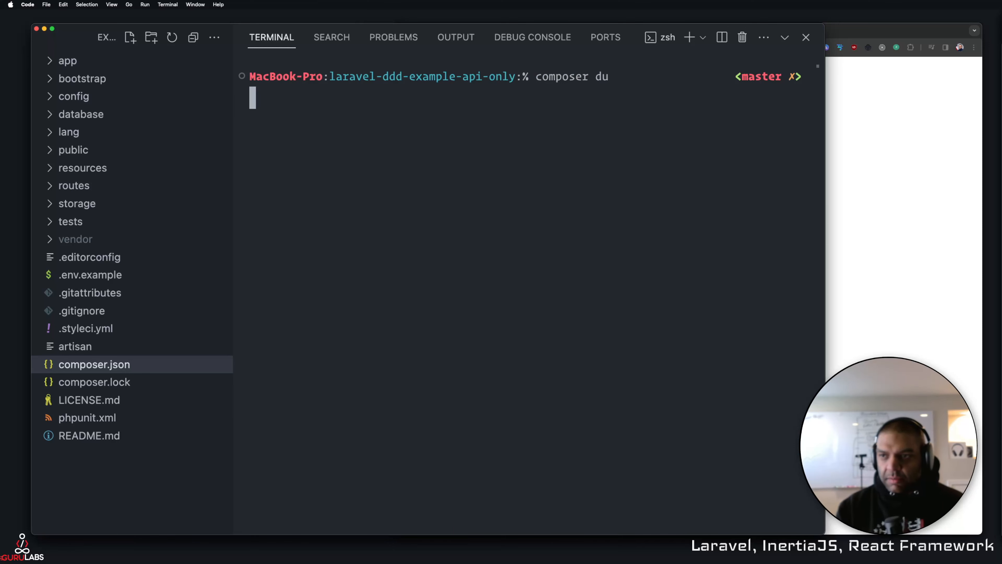
type("valet")
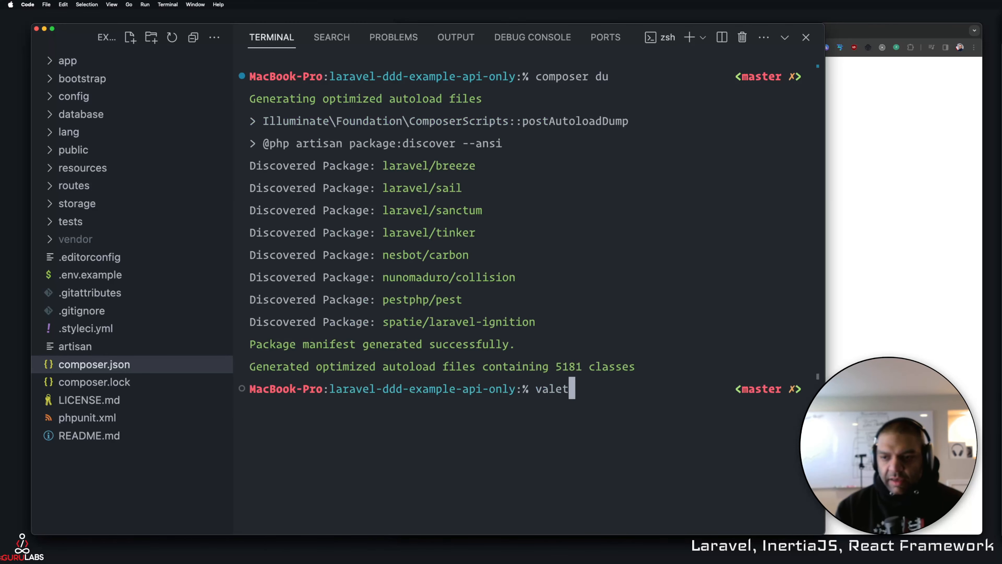
type("secure")
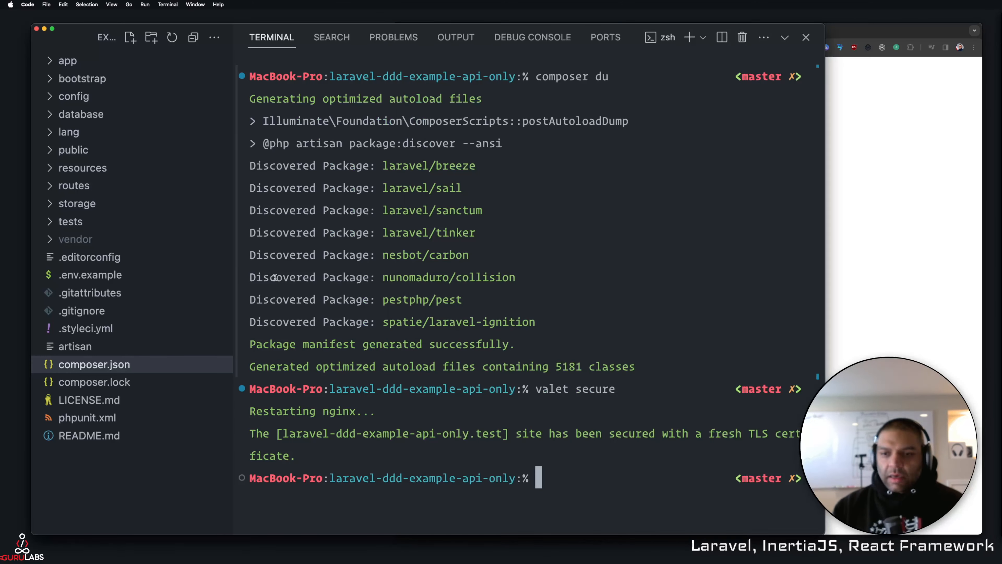
type("valet link")
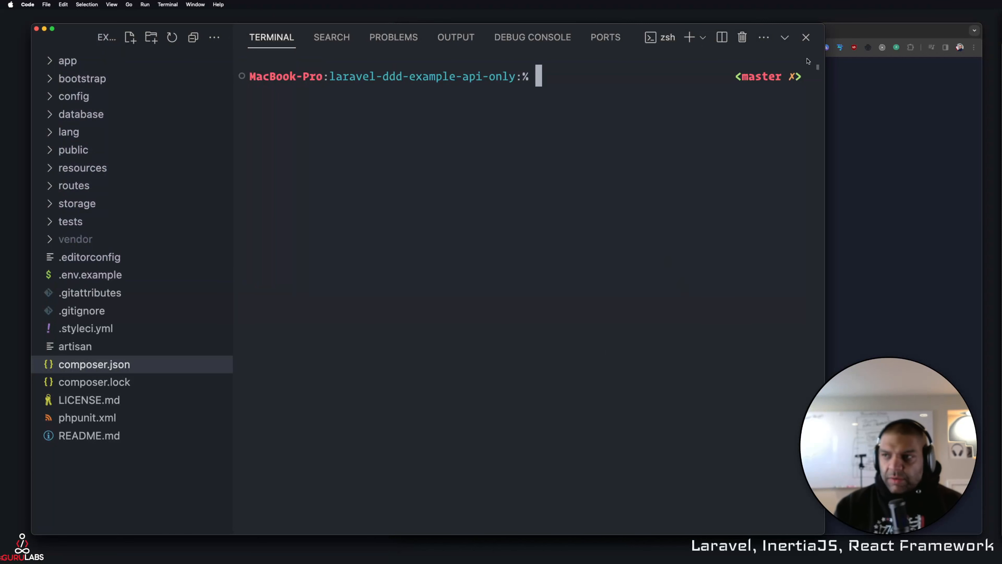
- Run php artisan key:generate and hit the missing .env file error
type("pa")
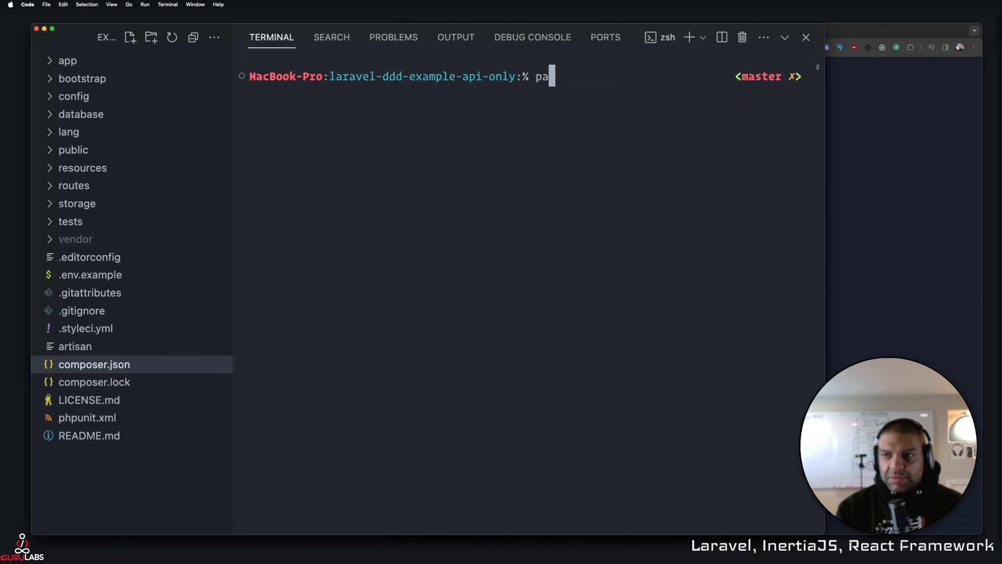
key("Backspace")
type("hp ")
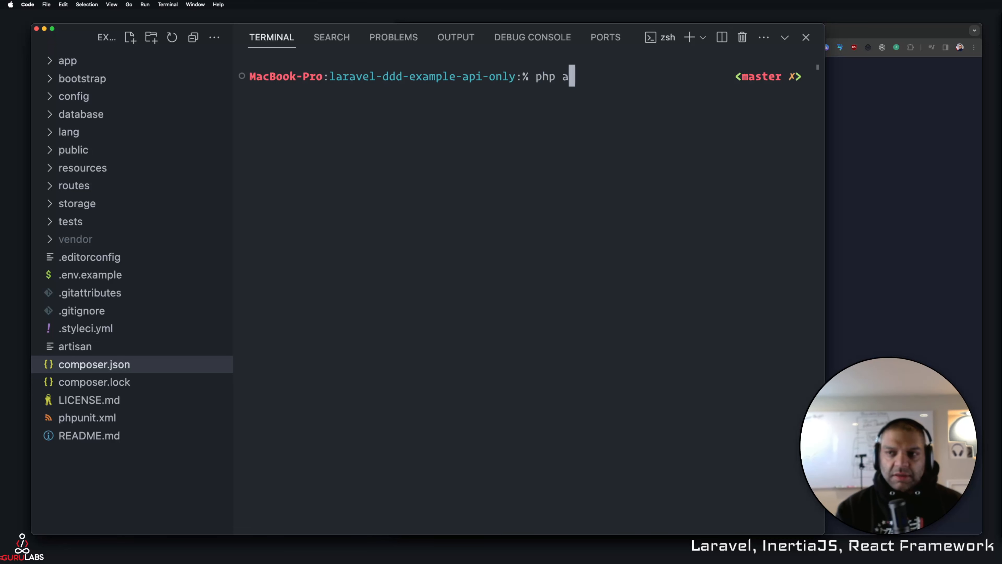
type("rtisan")
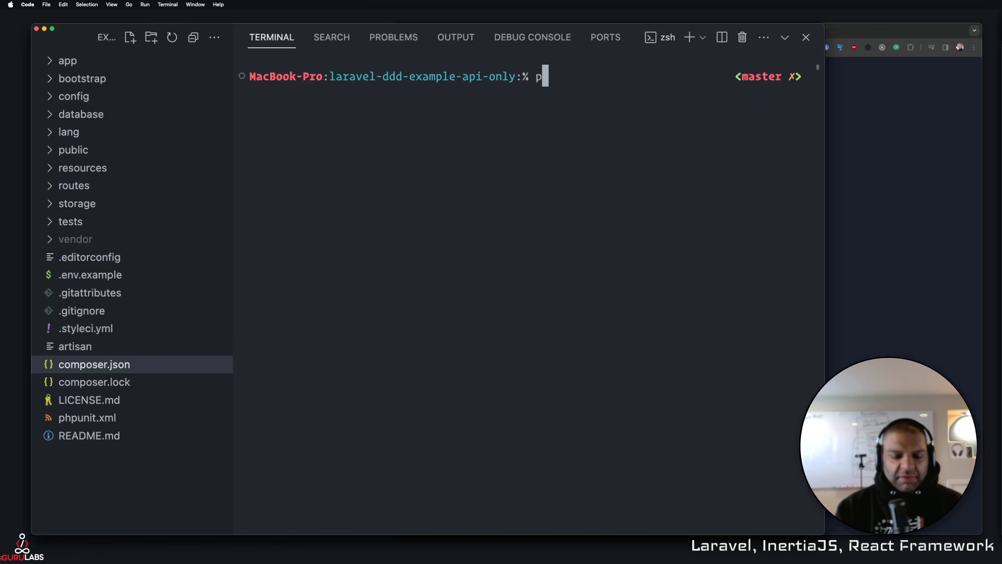
type("a")
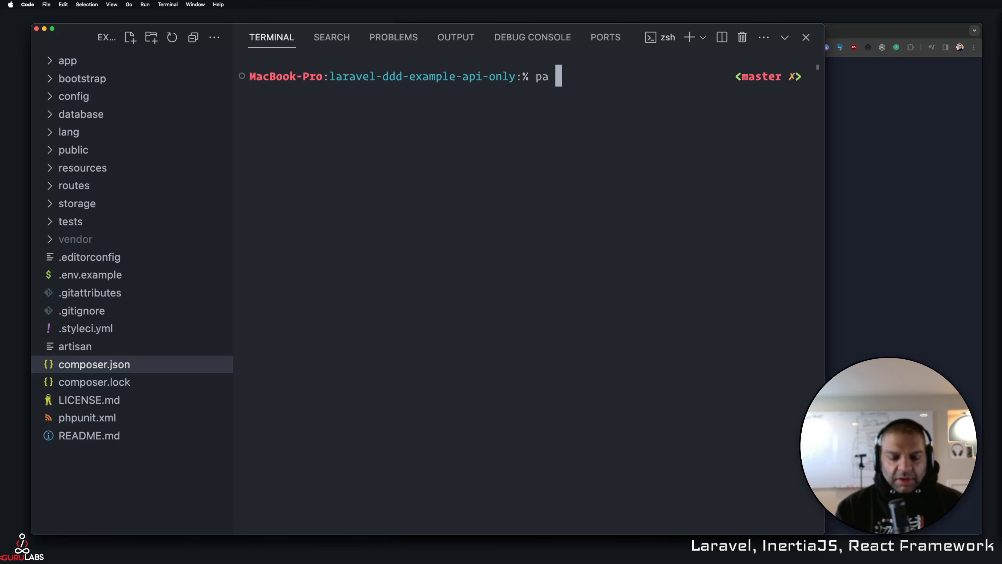
type("key:generate")
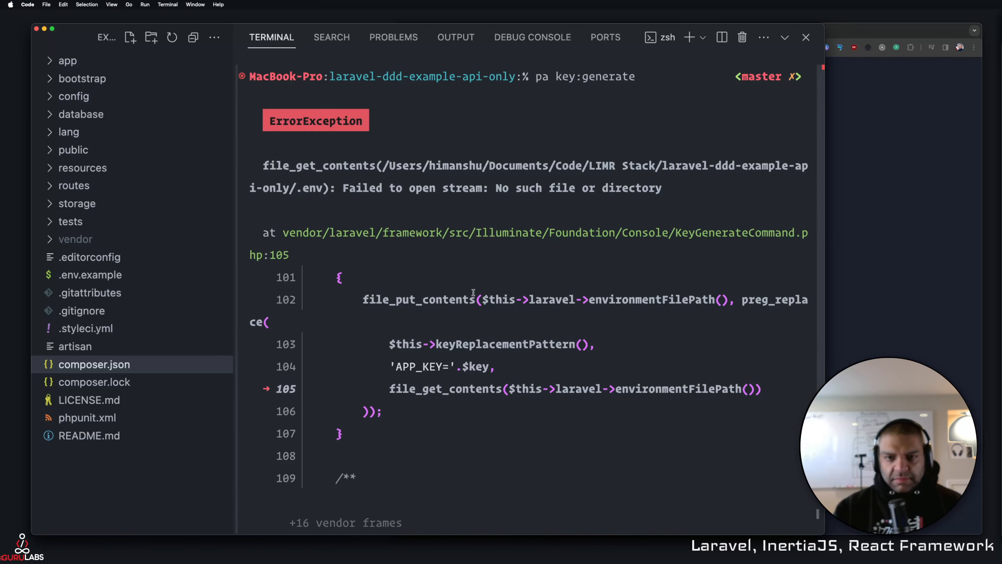
- List the project files with ls and run pa route:l
type("ls")
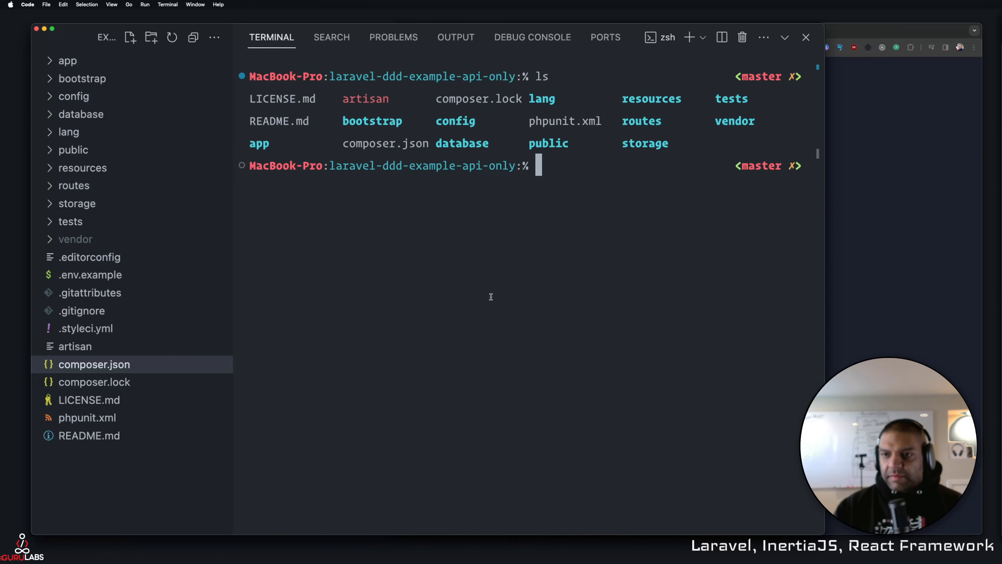
type("pa route:l")
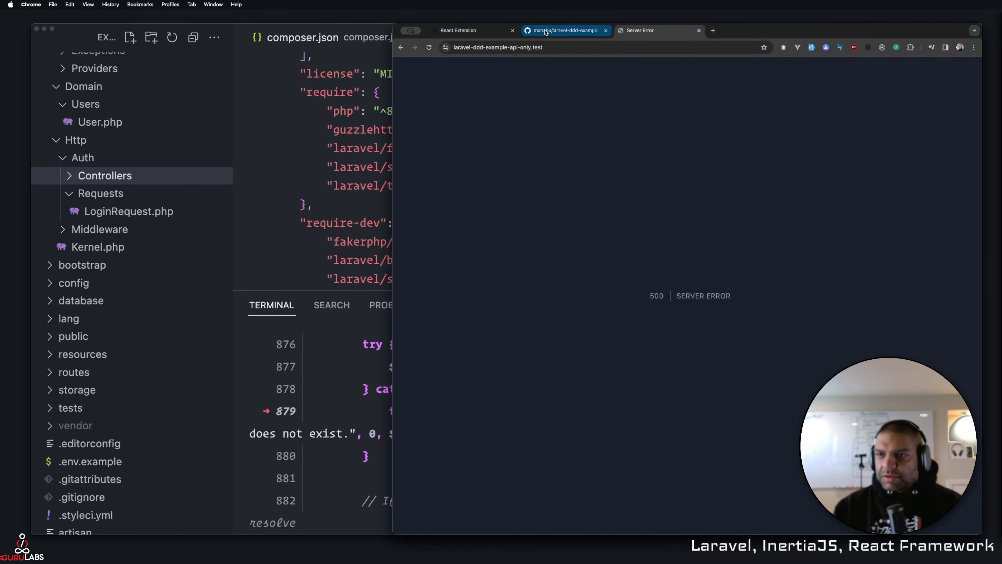
- Filter GitHub repositories to public, search 'ddd' and open Laravel-Domain-Driven-Development
left_click(565, 30)
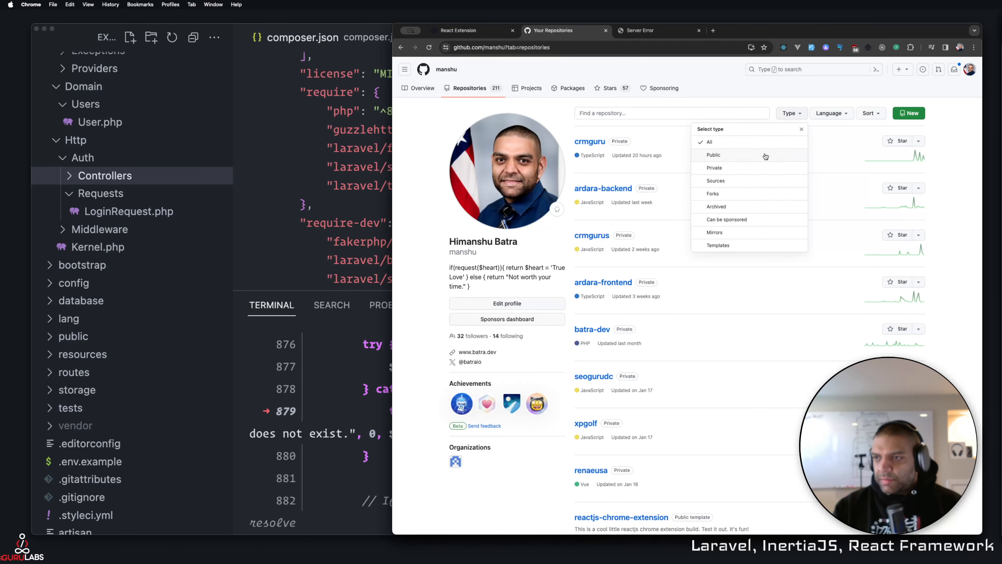
left_click(713, 155)
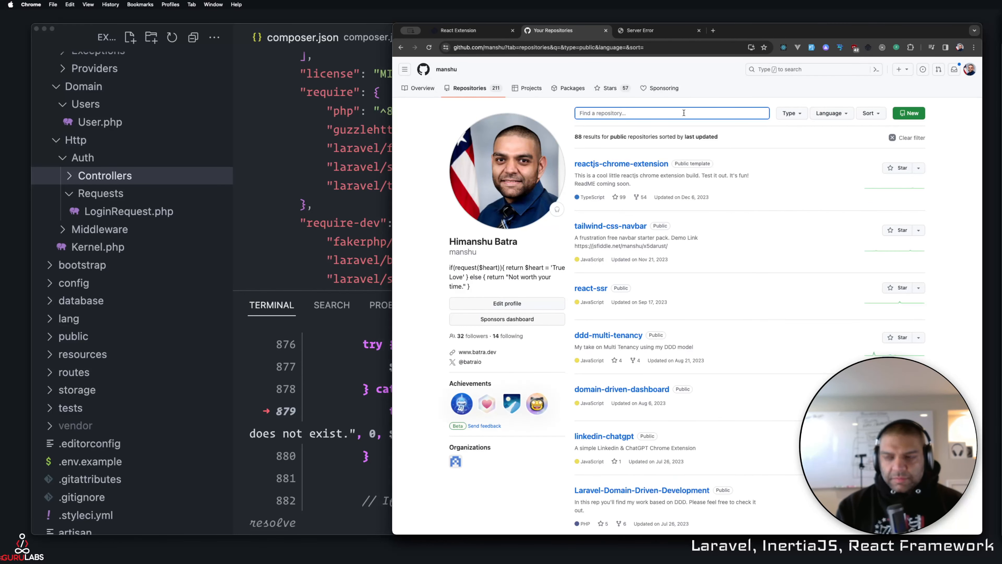
type("ddd")
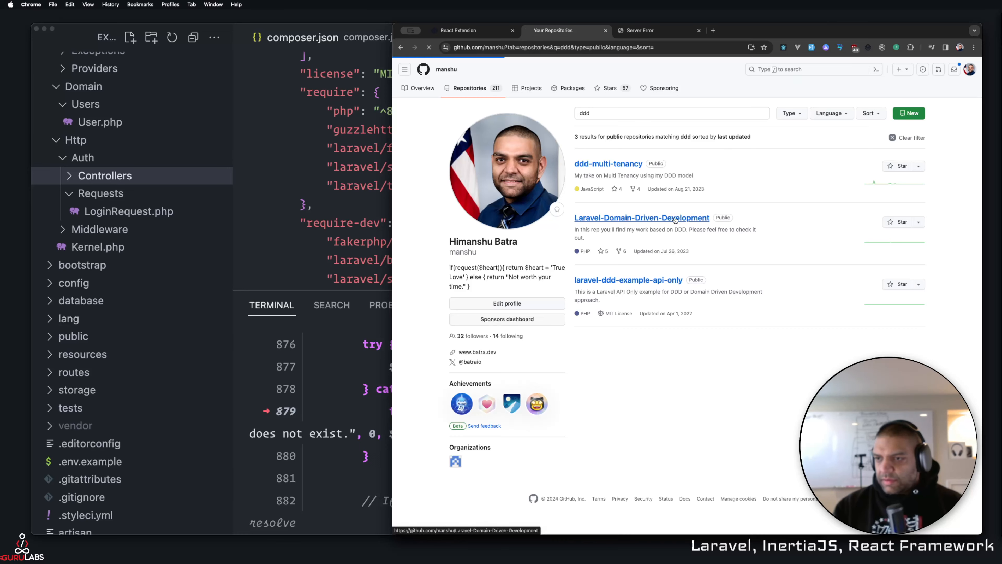
left_click(641, 217)
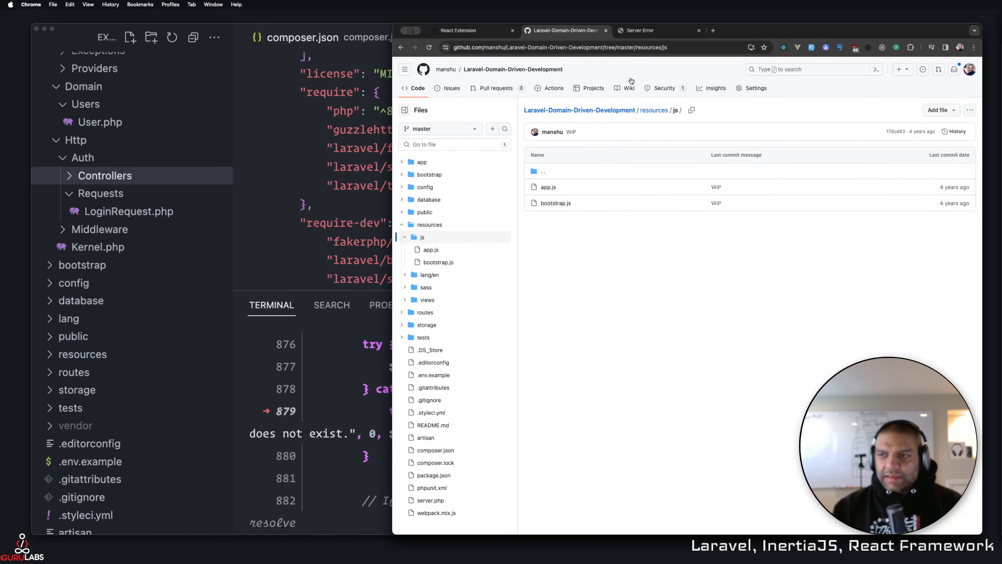
- Go to the manshu/laravel template repository and look over its files and About section
left_click(575, 47)
type("github.com/manshu/laravel")
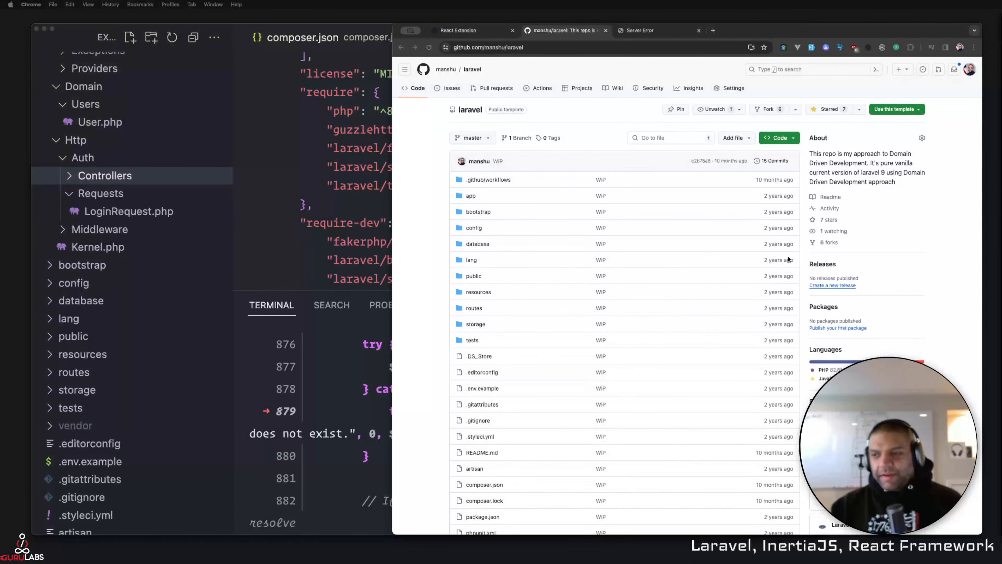
scroll("down", 3)
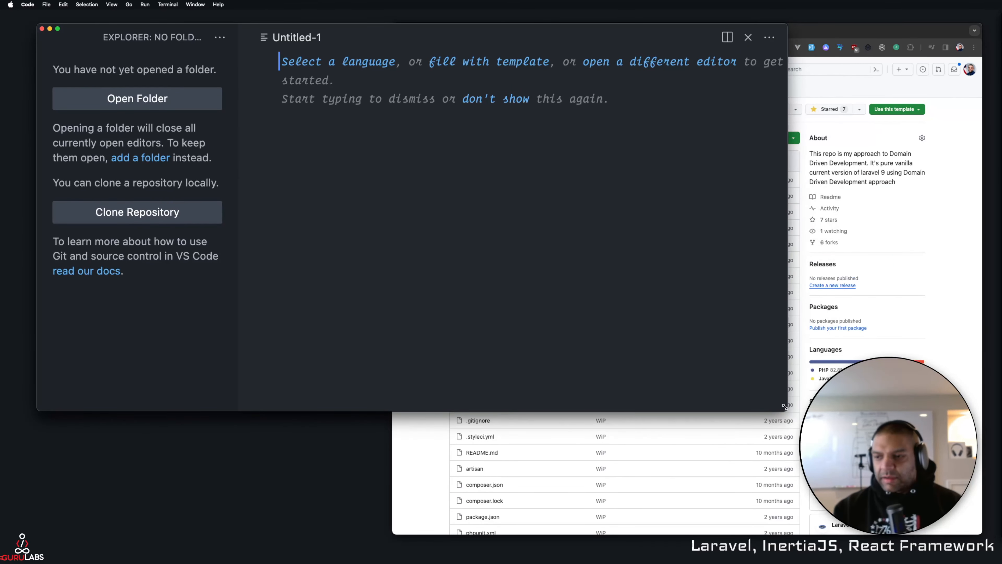
- Clone manshu/laravel into the LIMR Stack folder and open the cloned project
left_click(136, 211)
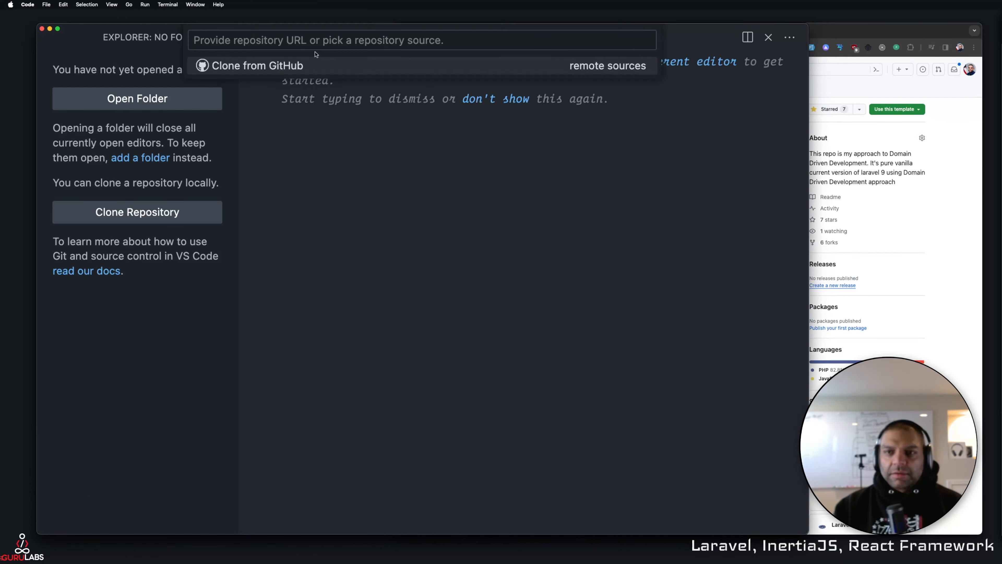
type("manshu/laravel")
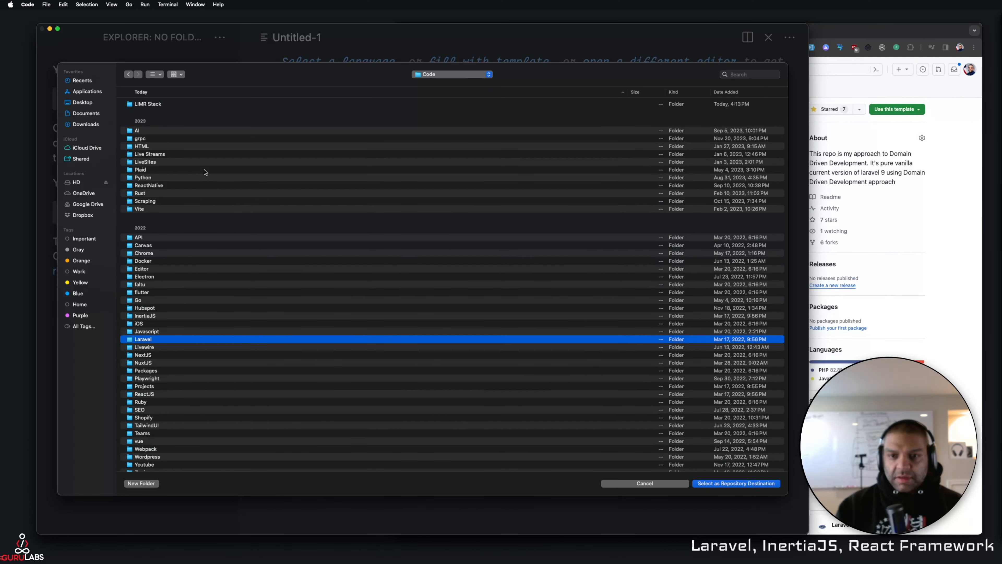
right_click(170, 103)
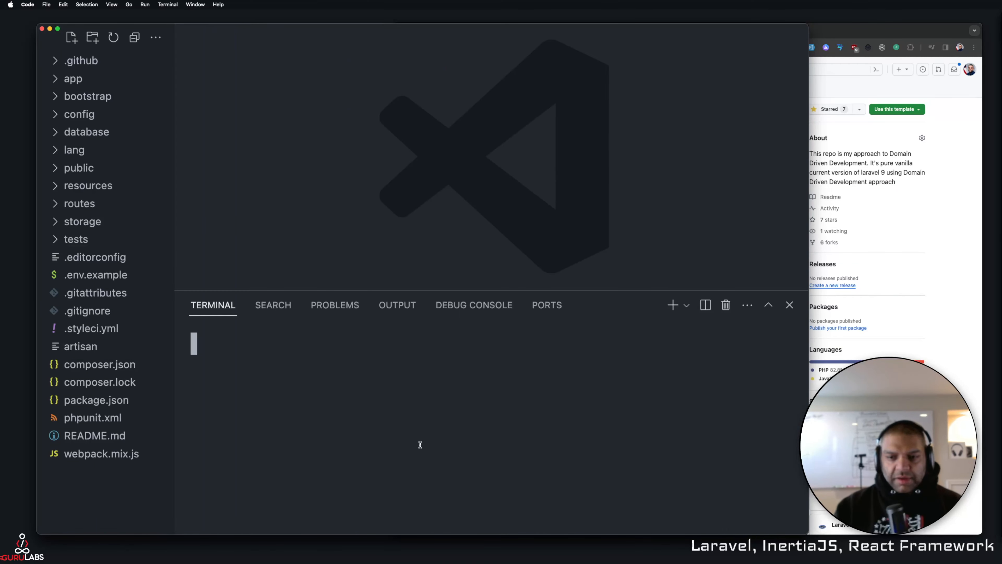
- Run composer install, load laravel.test in Chrome and open resources/views/app.blade.php
type("compos")
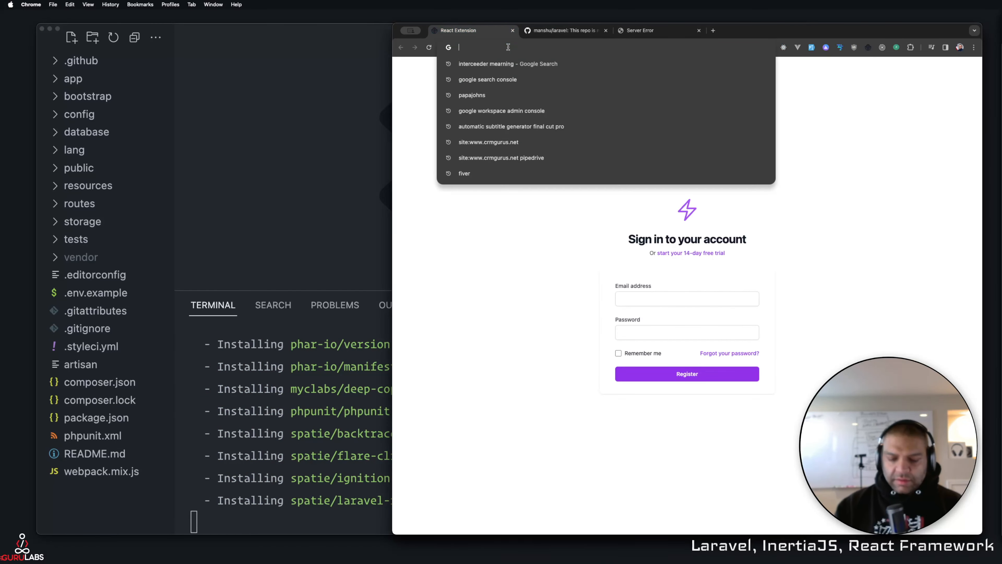
type("laravel.test")
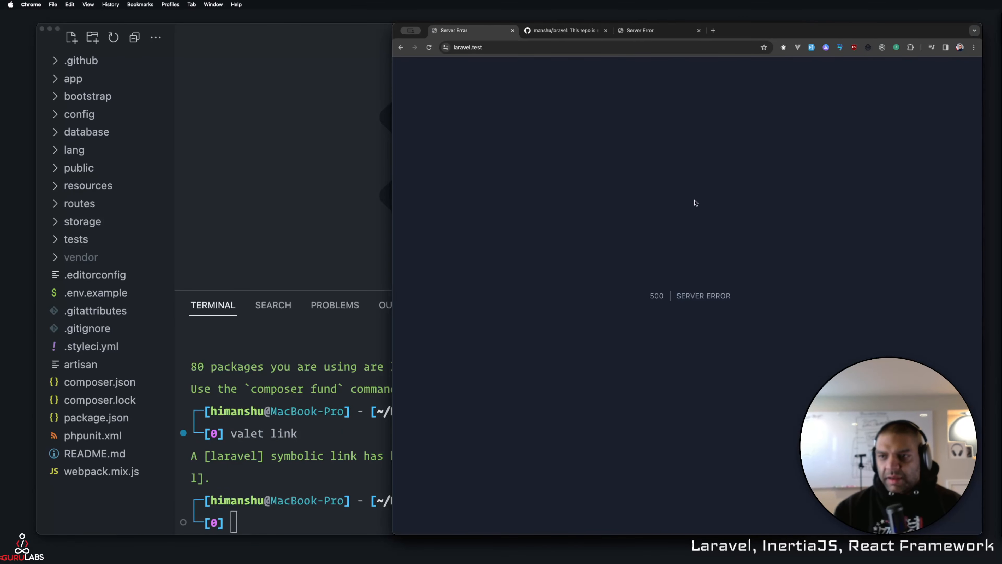
key("cmd+p")
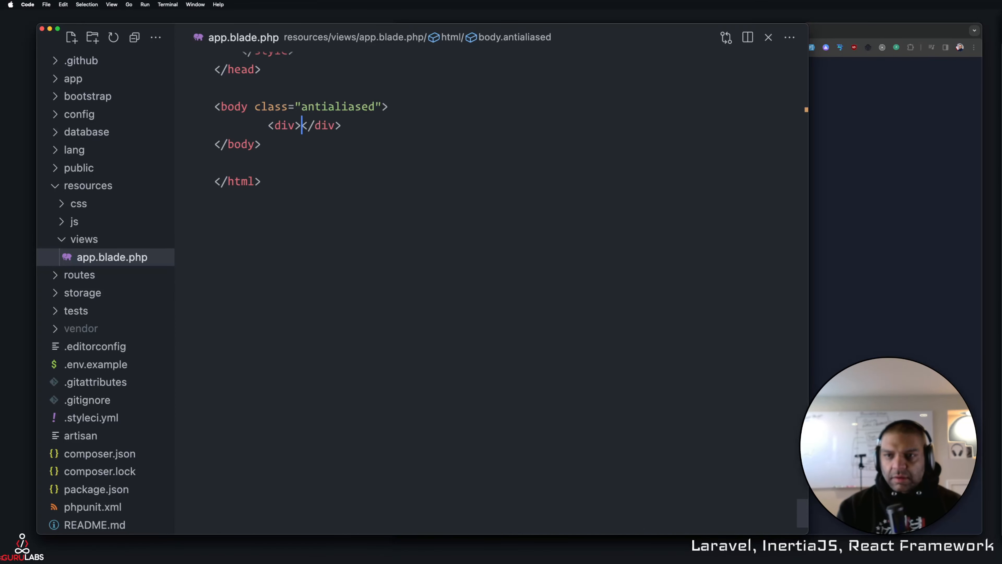
- Add Hello World to app.blade.php's body, then rename the laravel folder to limrstack via mv
type("Hello World")
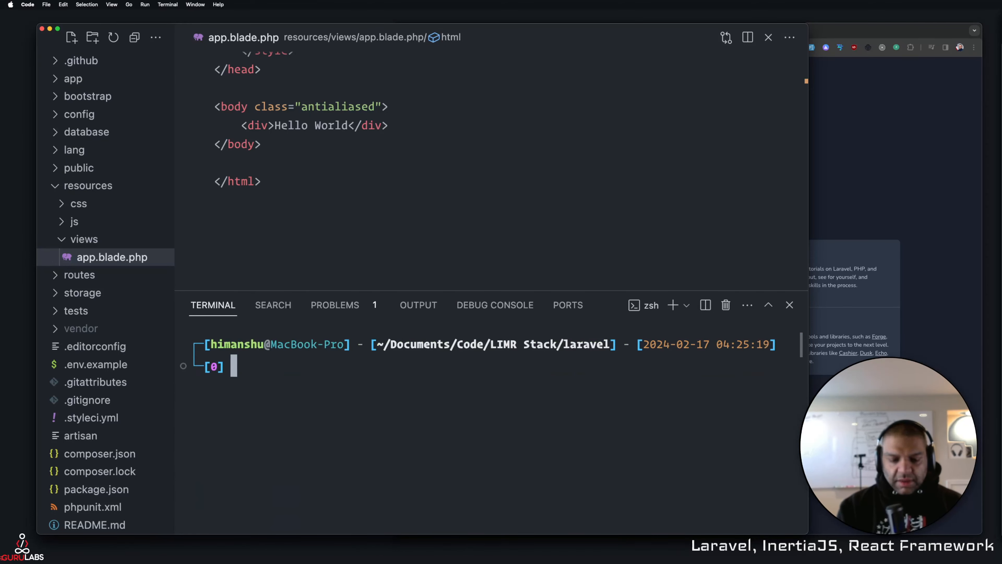
type("mv lar")
type("cd ..")
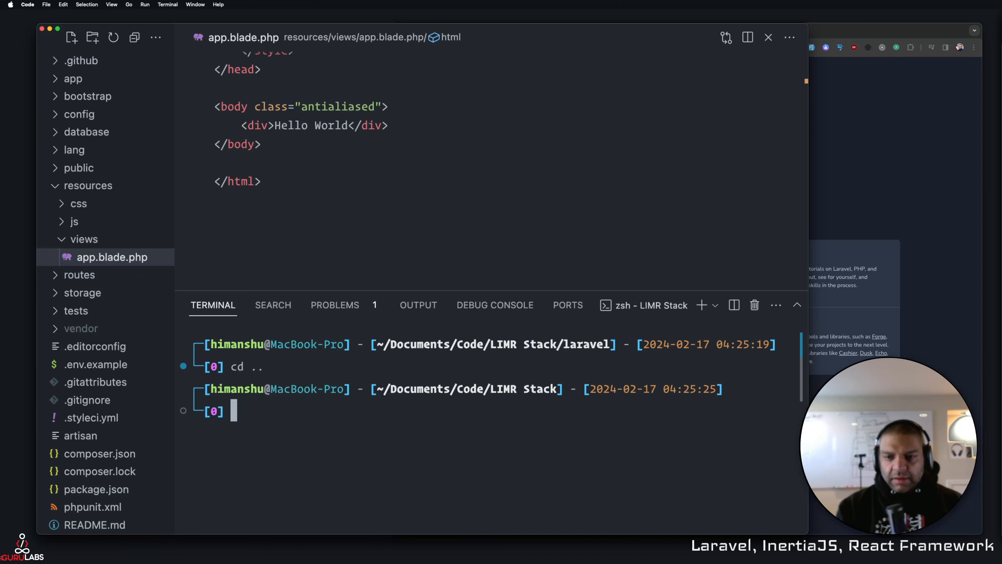
type("mv laravel")
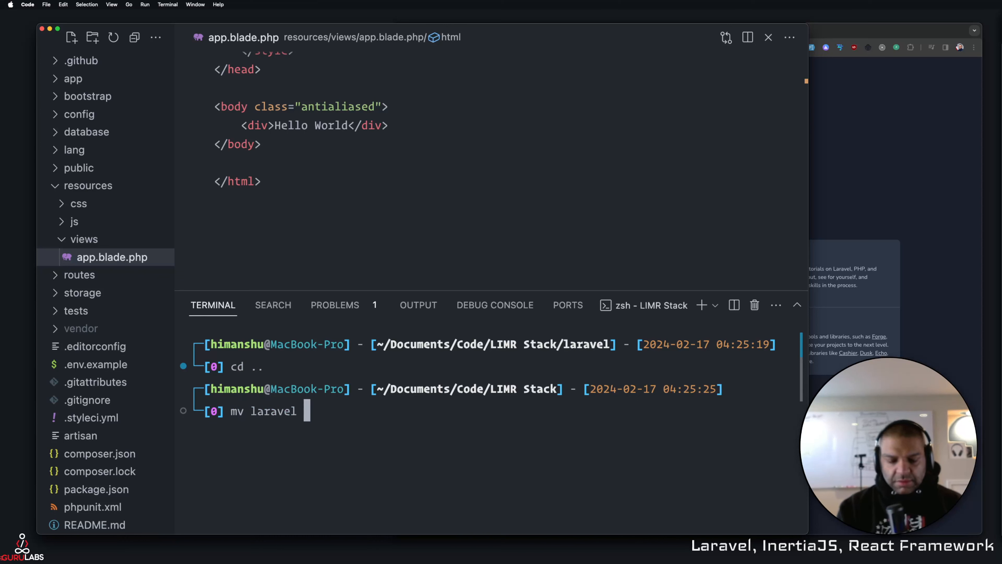
type("limr")
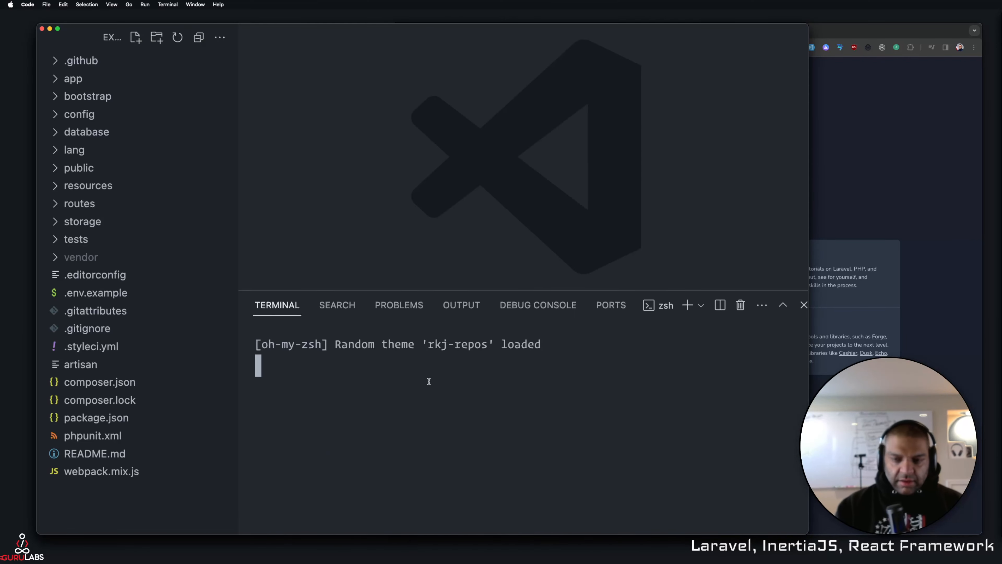
- Run valet secure and valet link for limrstack, then php artisan route:list showing six routes
type("valet secure")
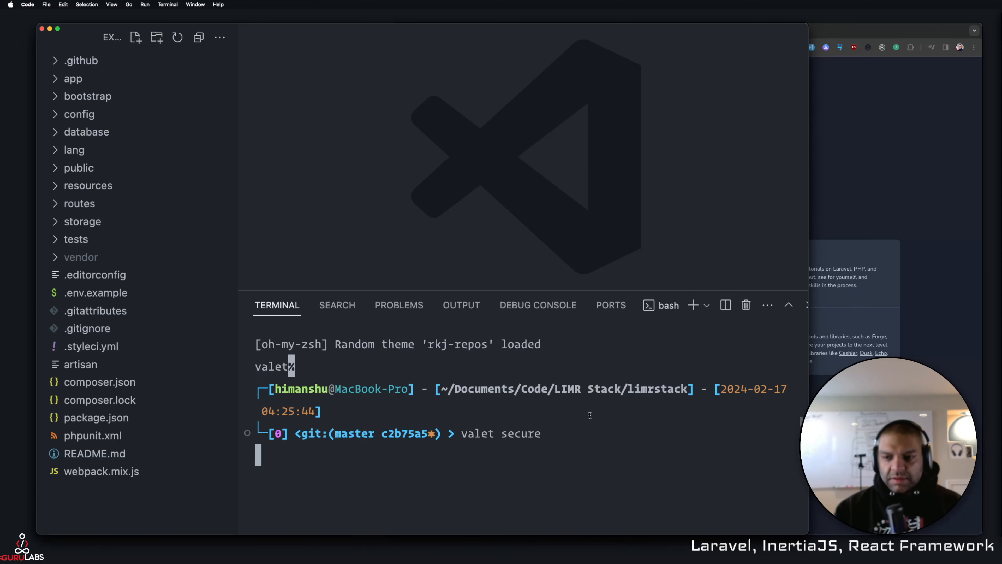
key("Return")
type("pa")
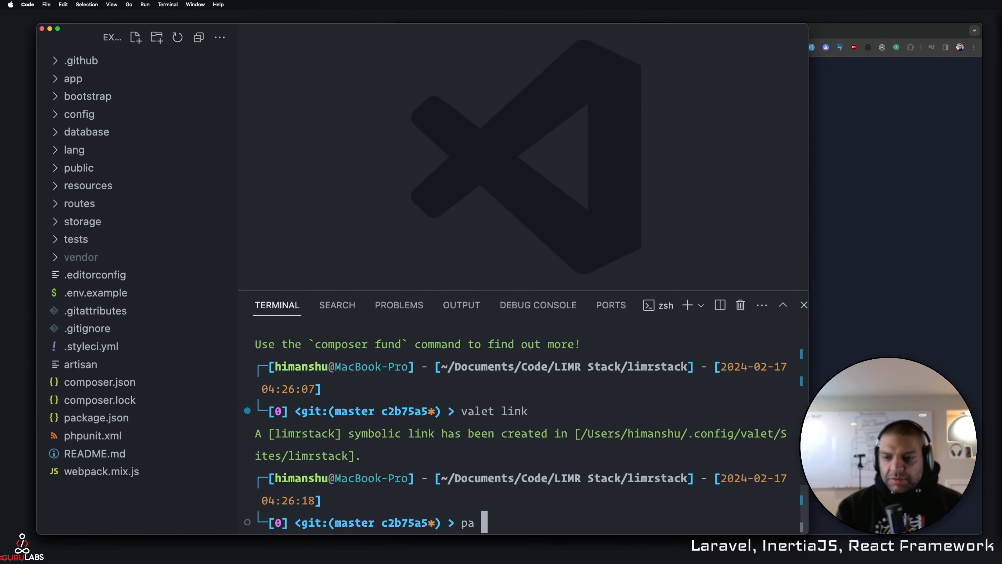
type("route:list")
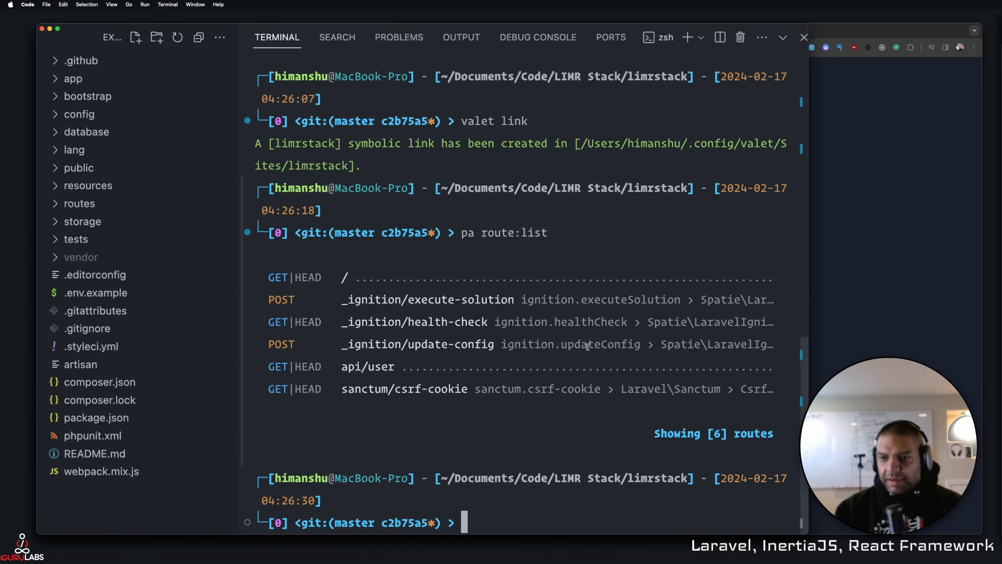
double_click(405, 389)
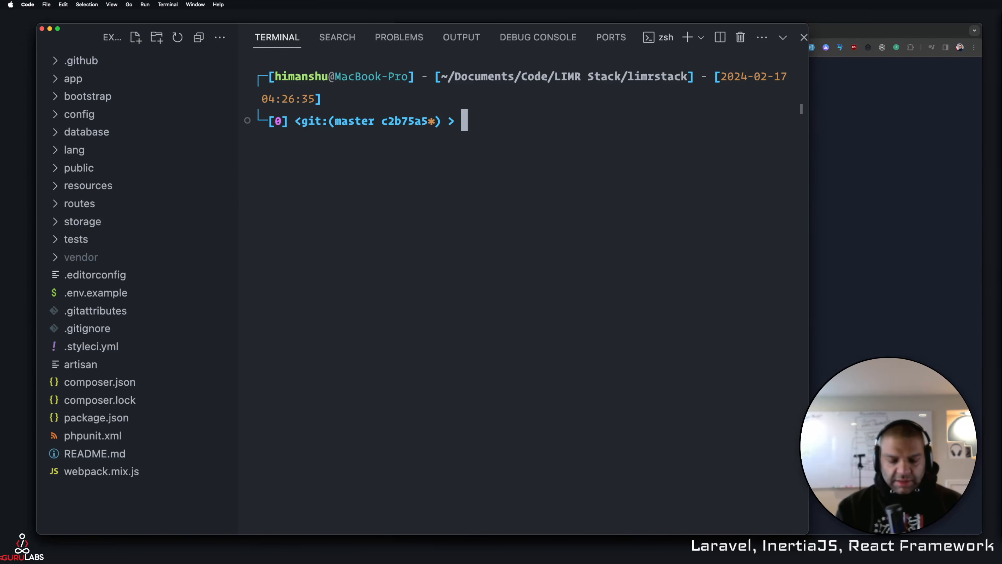
- Run php artisan key:generate, then copy .env.example to .env after it fails
type("pa")
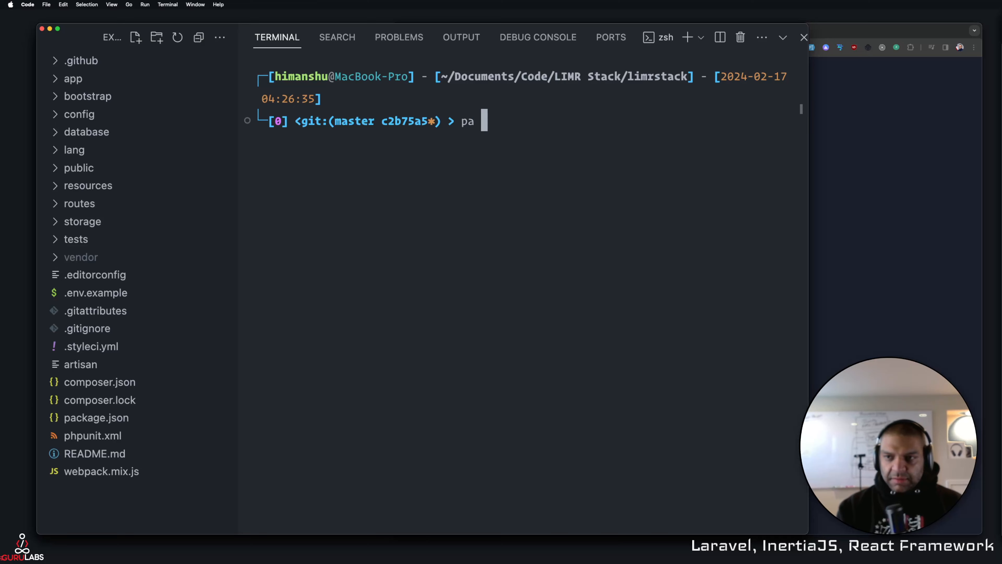
type("key:generate")
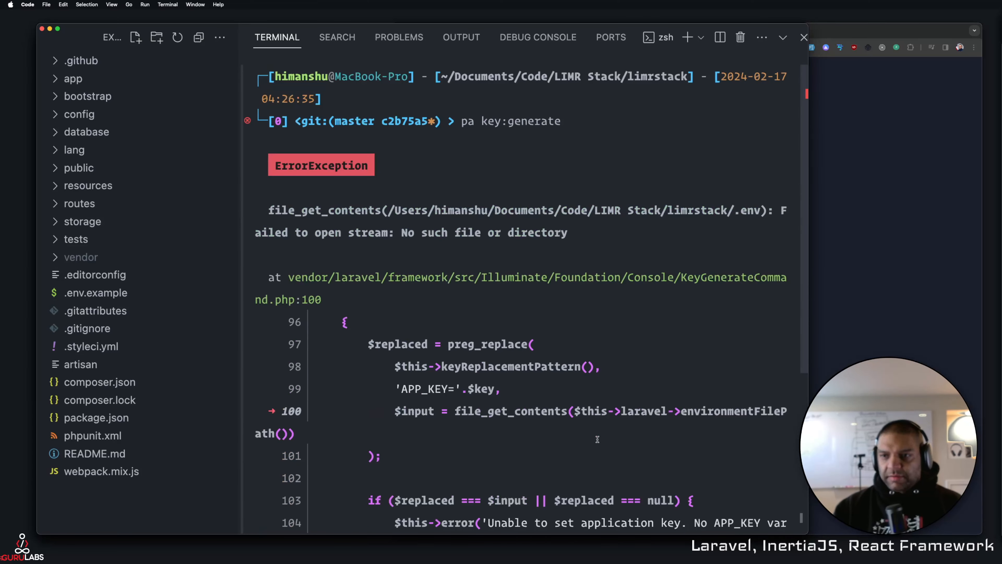
mouse_move(366, 409)
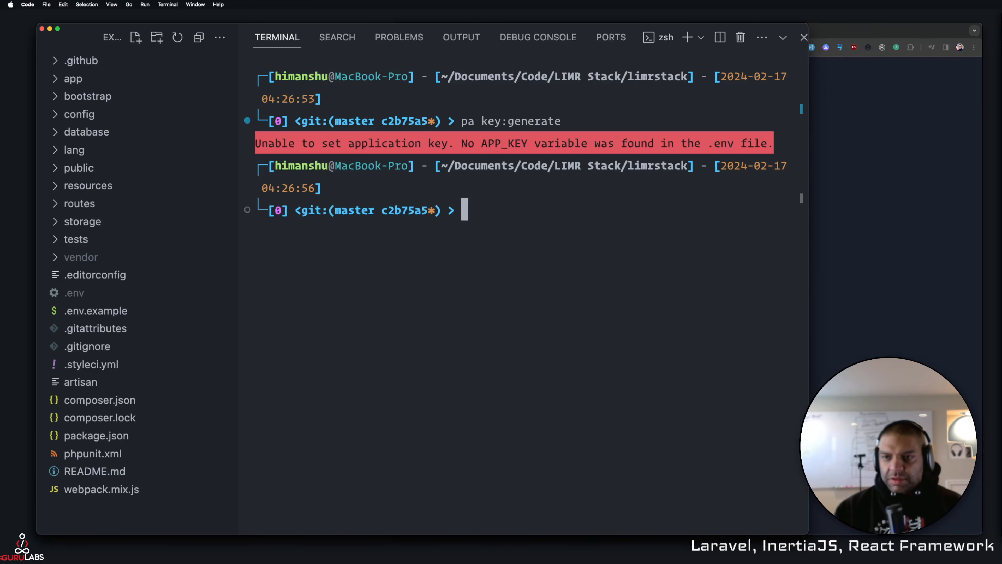
type("rm -r")
type("cp")
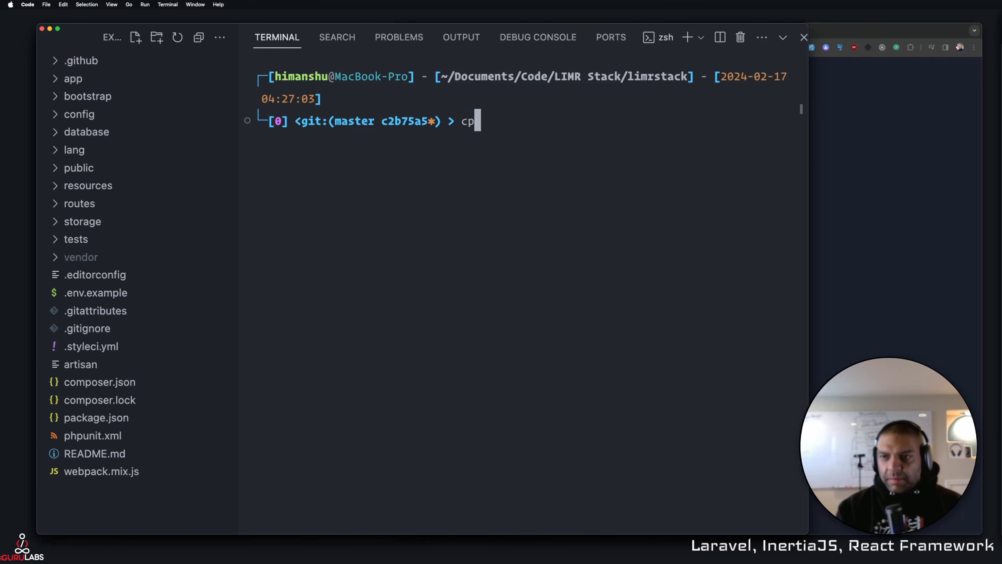
type(".e.e")
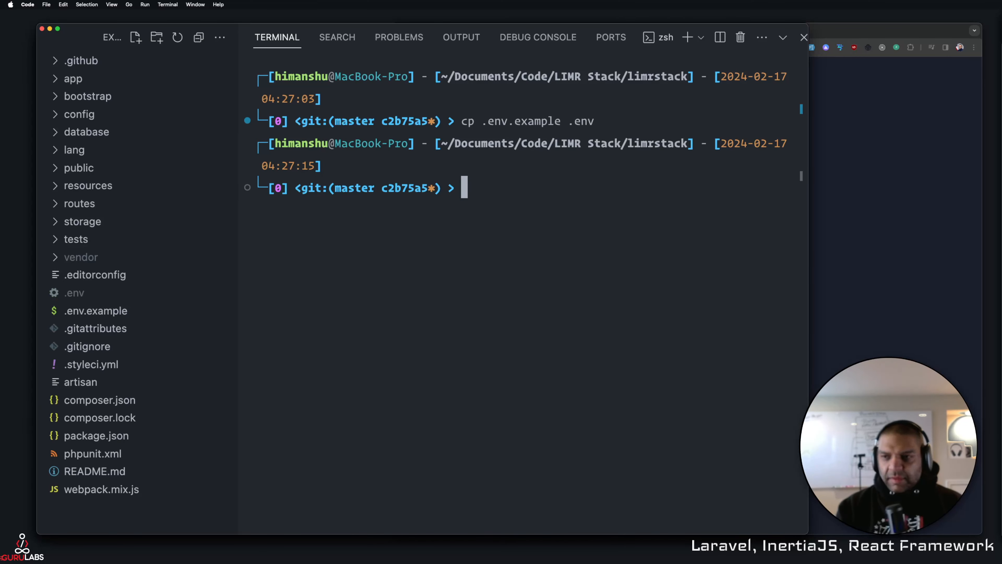
- Regenerate the optimized autoload files with composer du
type("composer du")
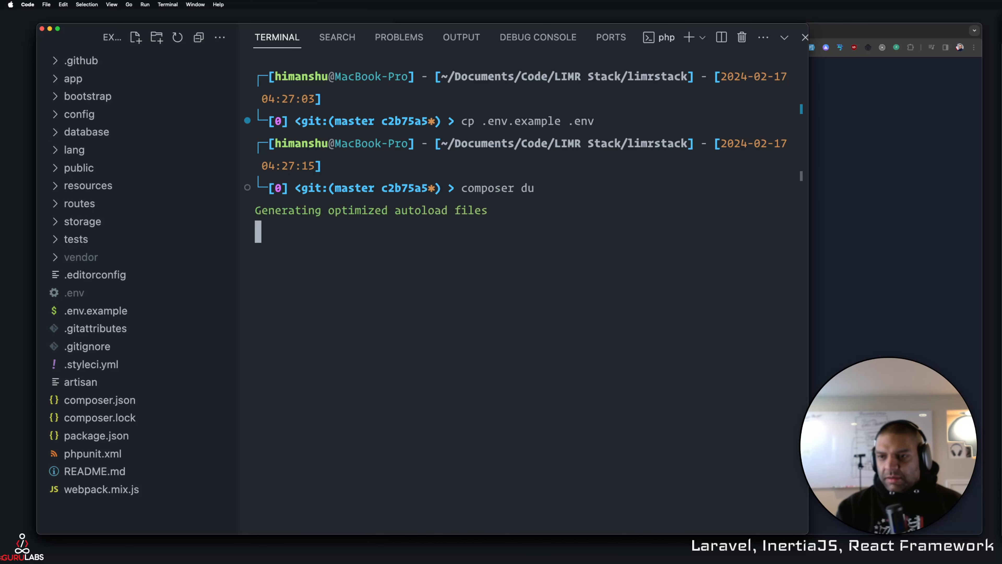
type("php")
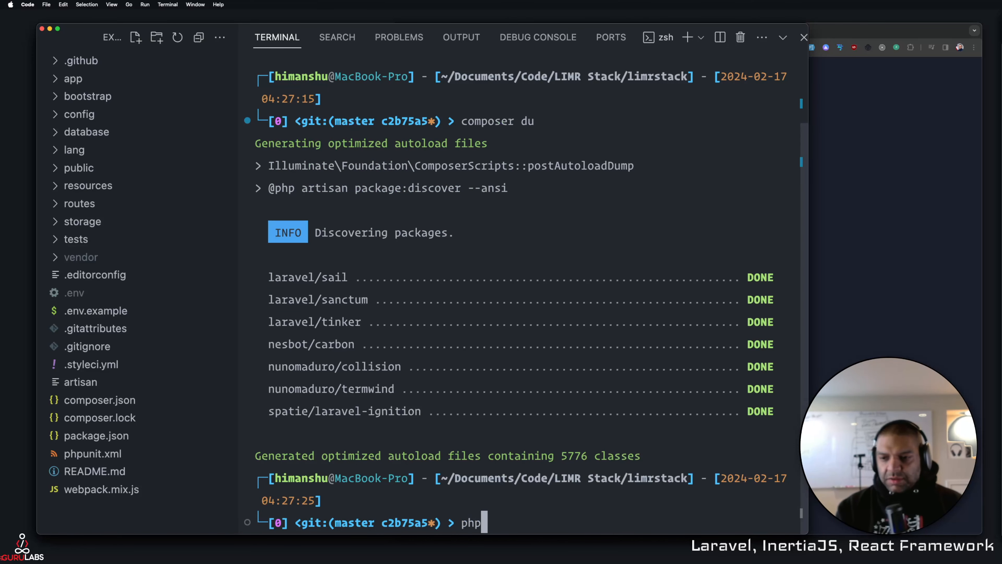